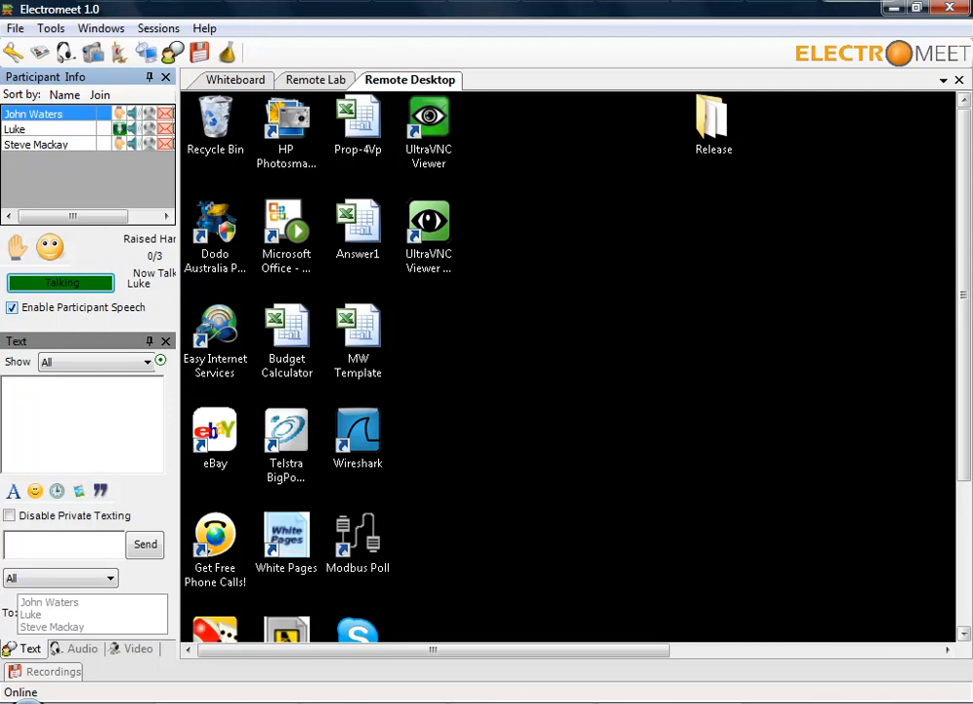
Step: Launch DeLogger from the remote desktop to load the Prog1.dl80 DT80 project
click(285, 222)
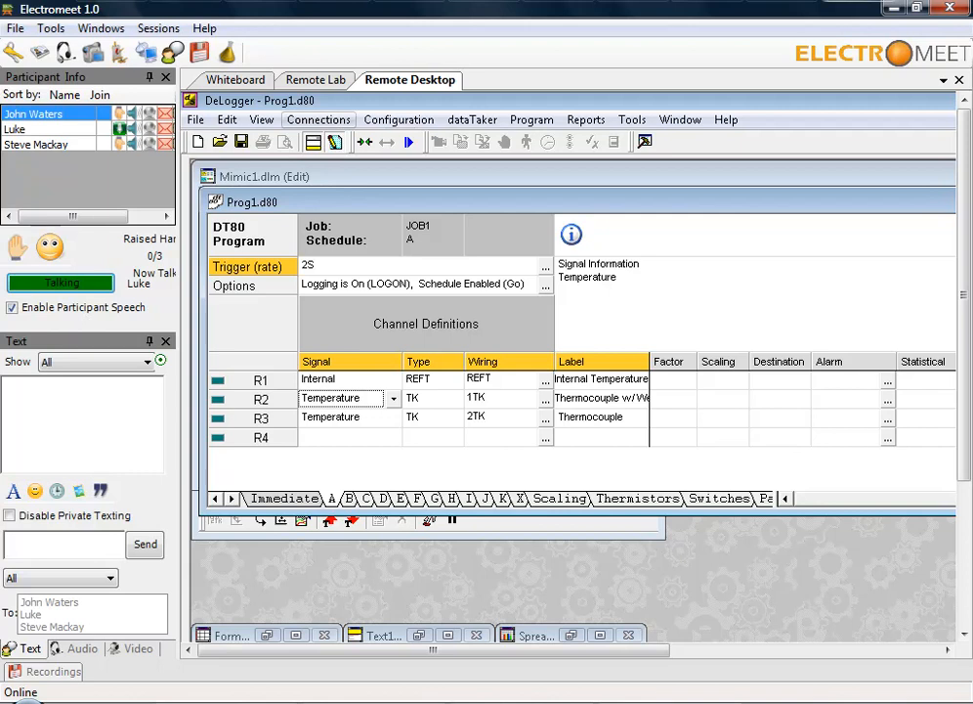
Step: Connect to the DT80 logger through Connections > Connect and confirm the DT80 selection
click(319, 120)
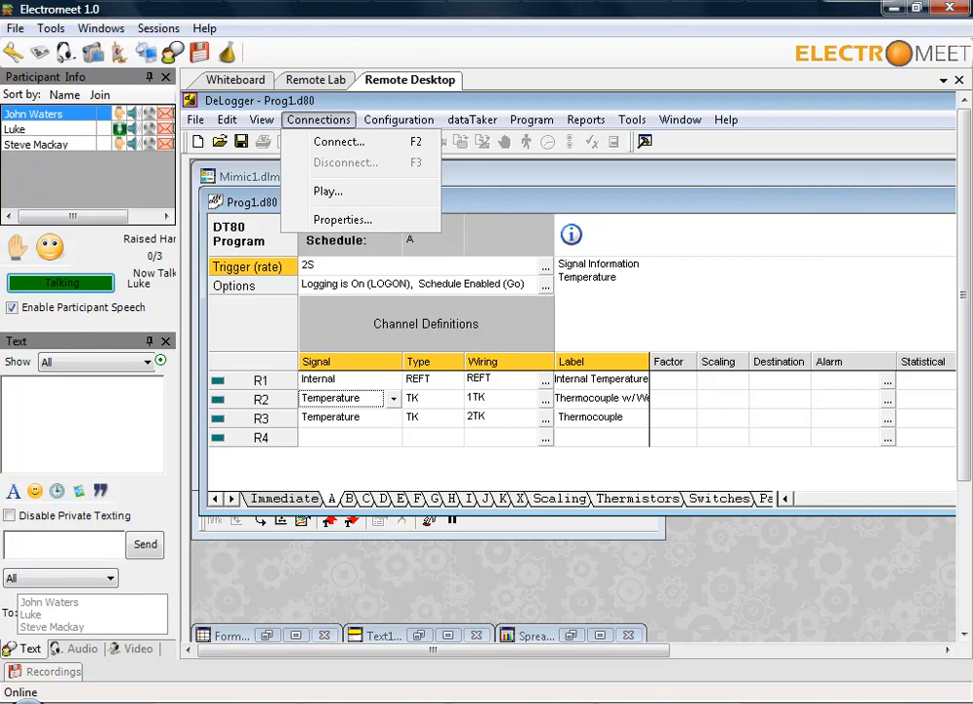
mouse_move(340, 141)
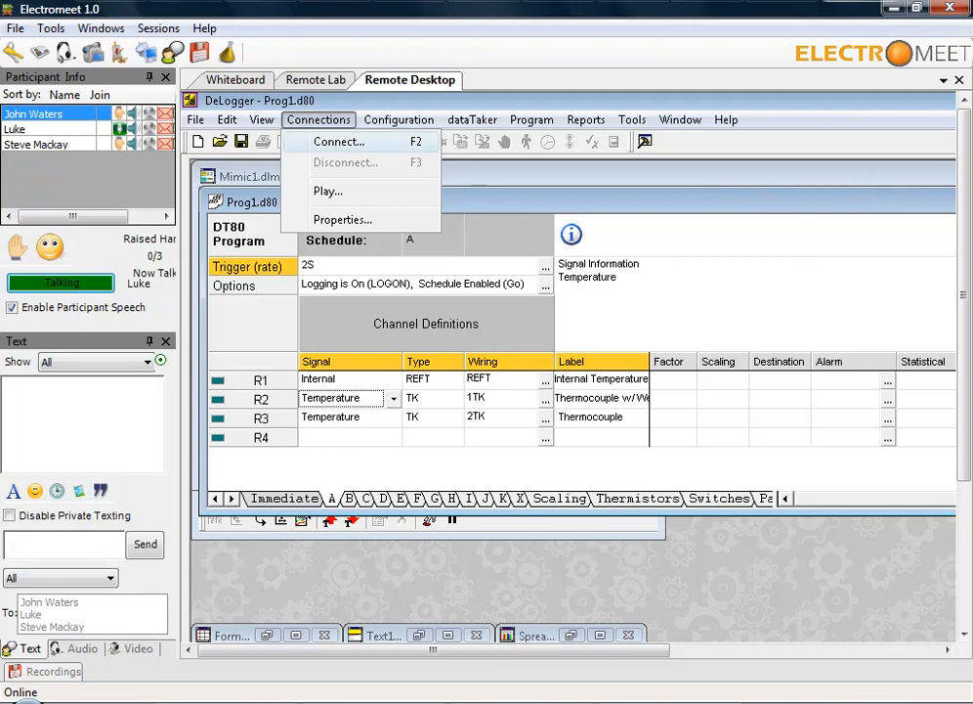
click(340, 140)
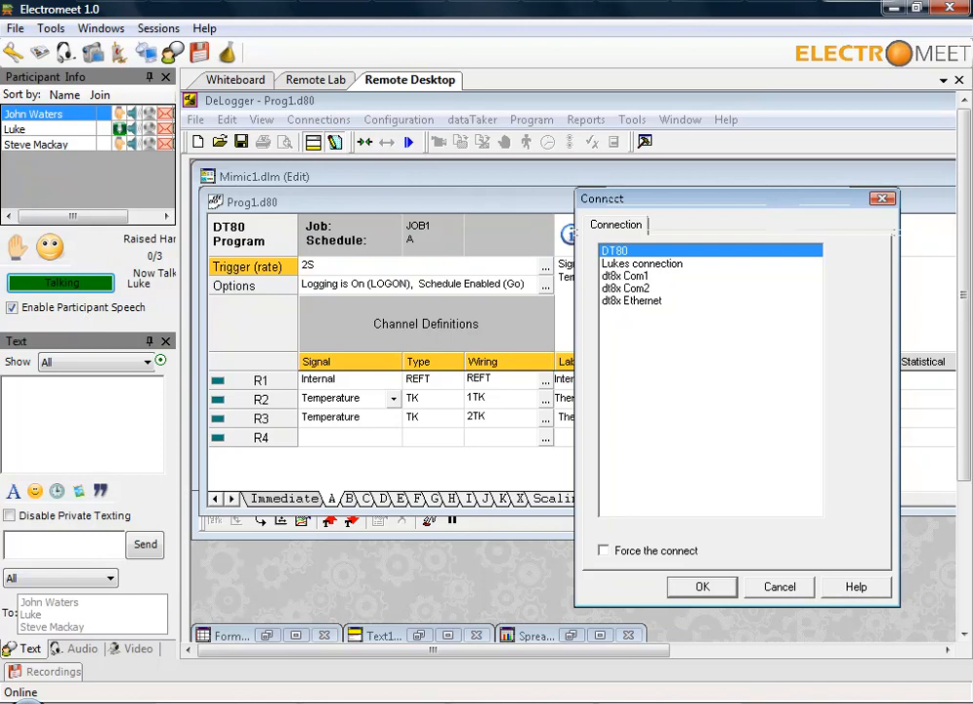
click(701, 586)
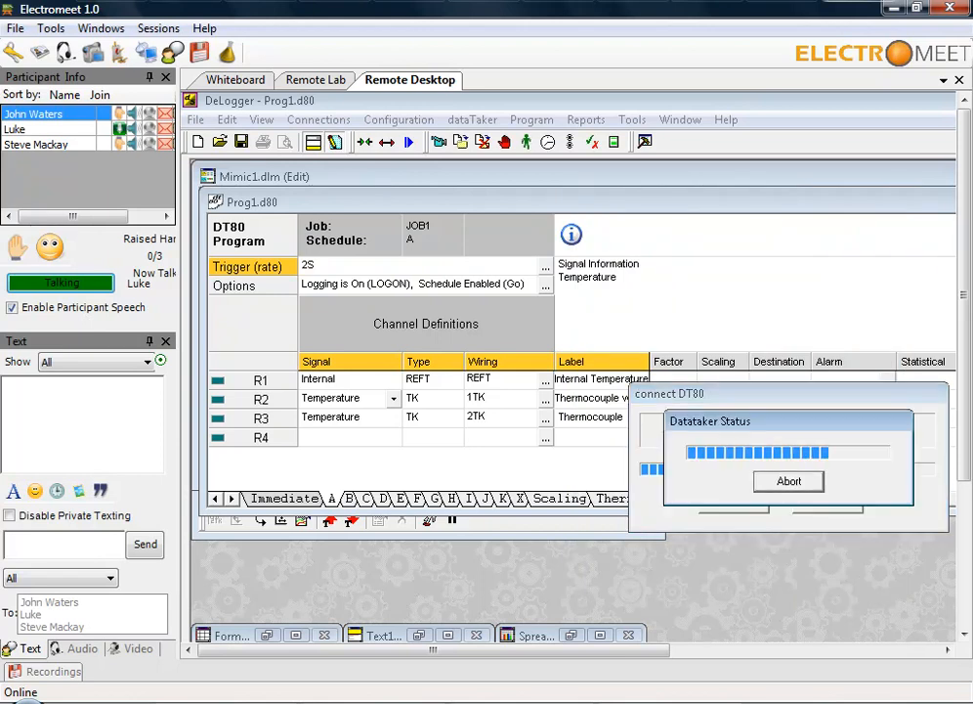
click(790, 480)
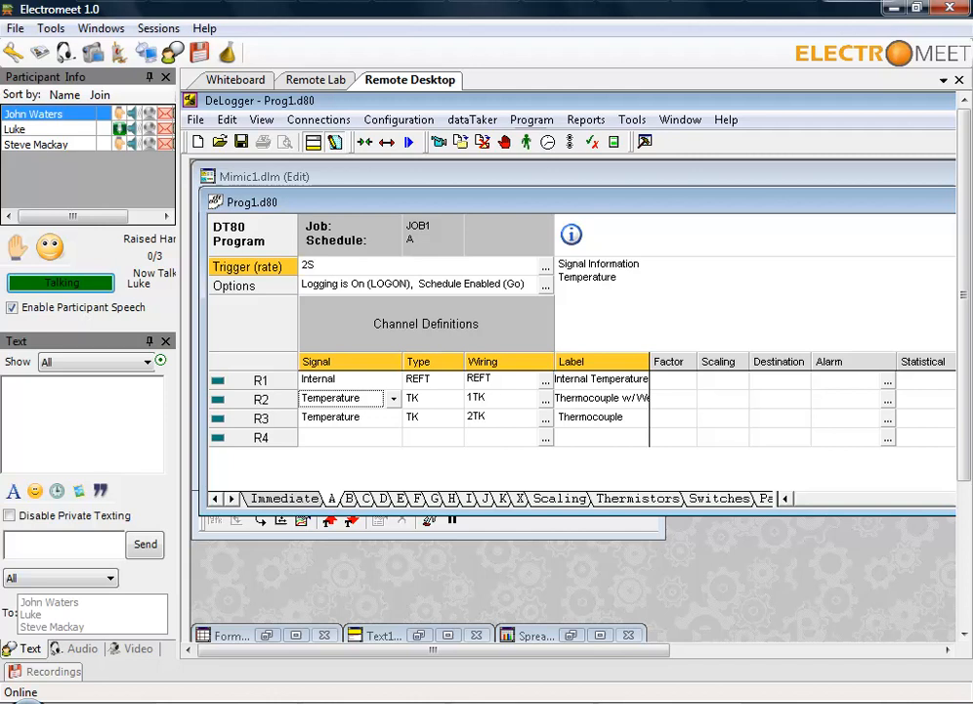
Step: Send the program to the connected DT80, overwriting the existing logger job
click(532, 119)
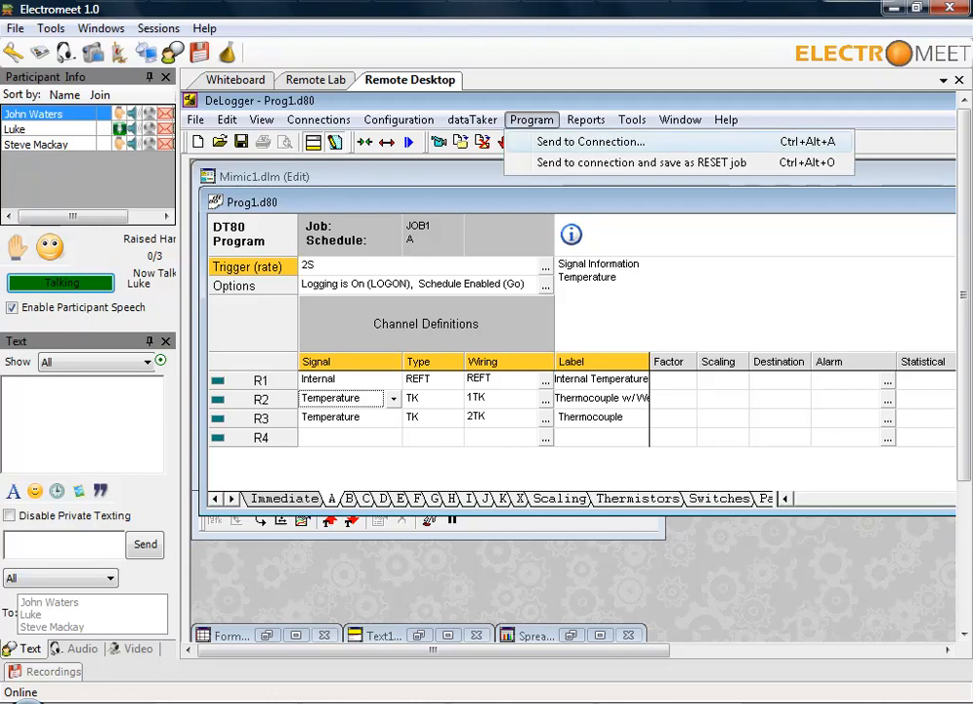
click(590, 140)
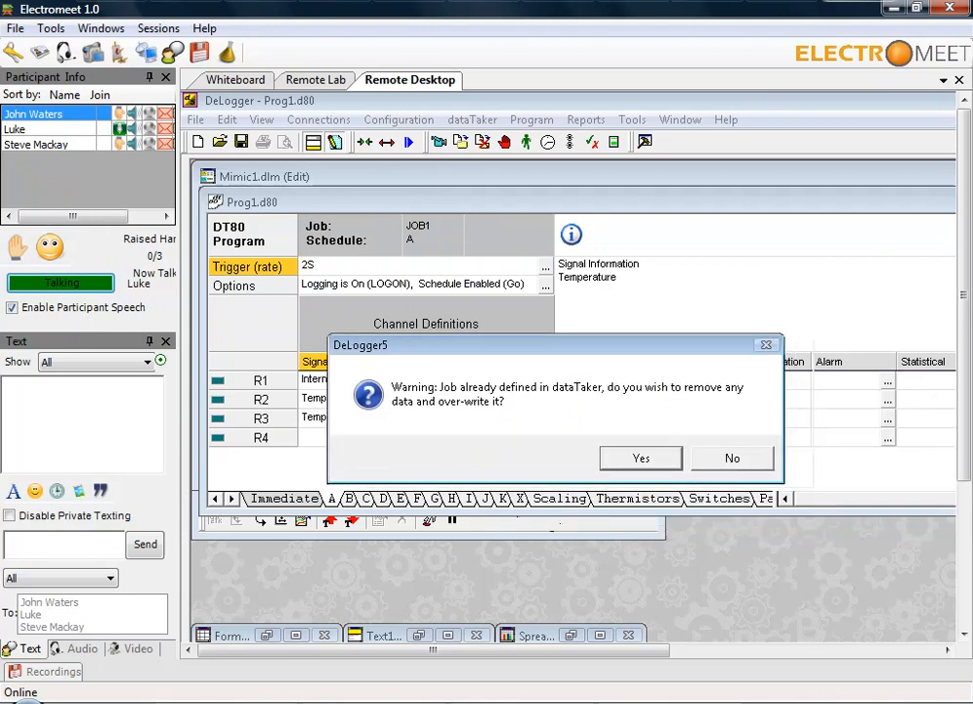
click(641, 458)
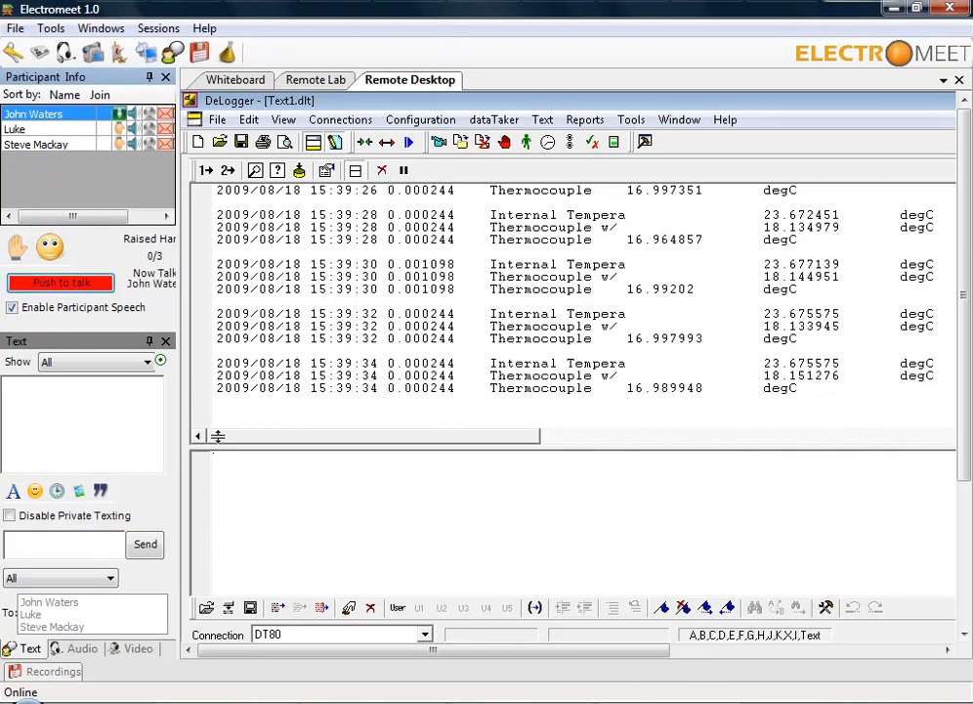
Step: Scroll through the incoming internal and thermocouple temperature readings in the text window
scroll(down, 3)
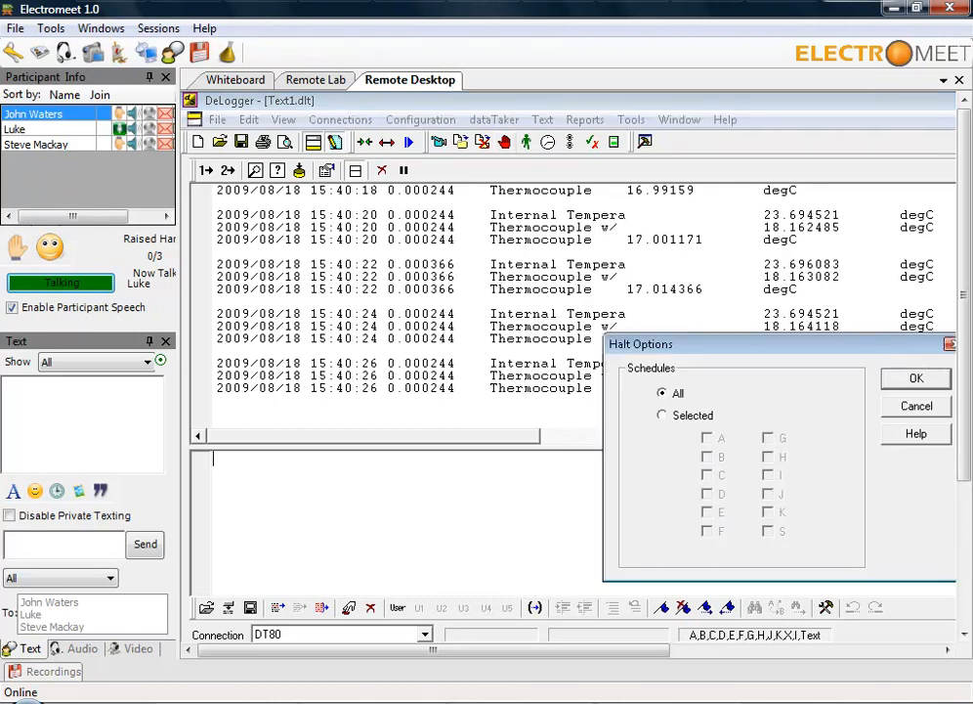
Step: Halt all DT80 logging schedules and disconnect from the logger via Connections > Disconnect
click(915, 379)
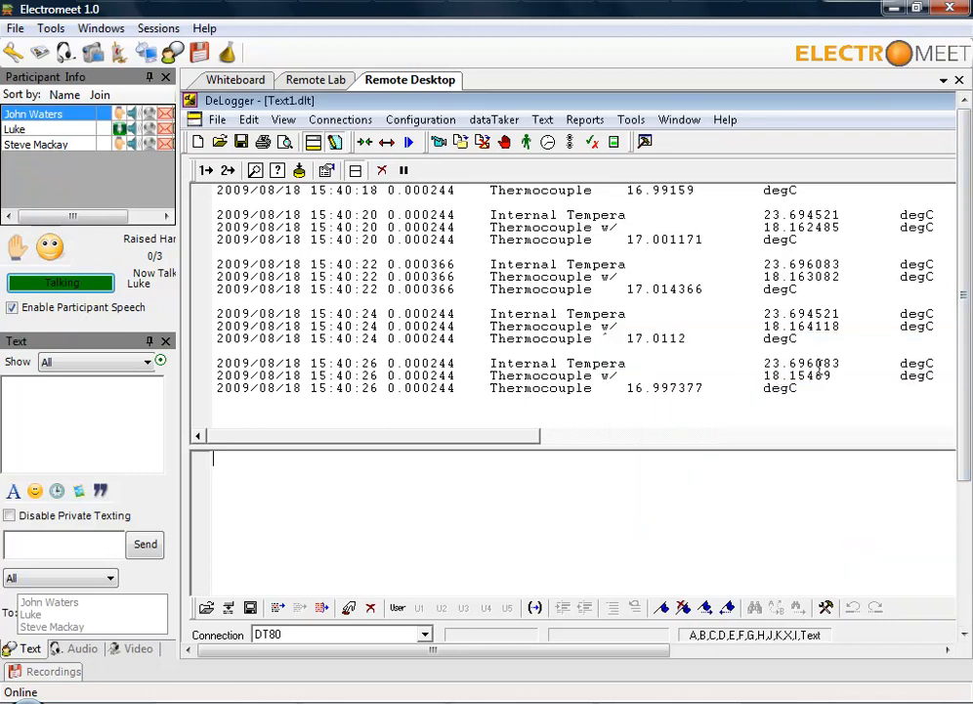
click(341, 120)
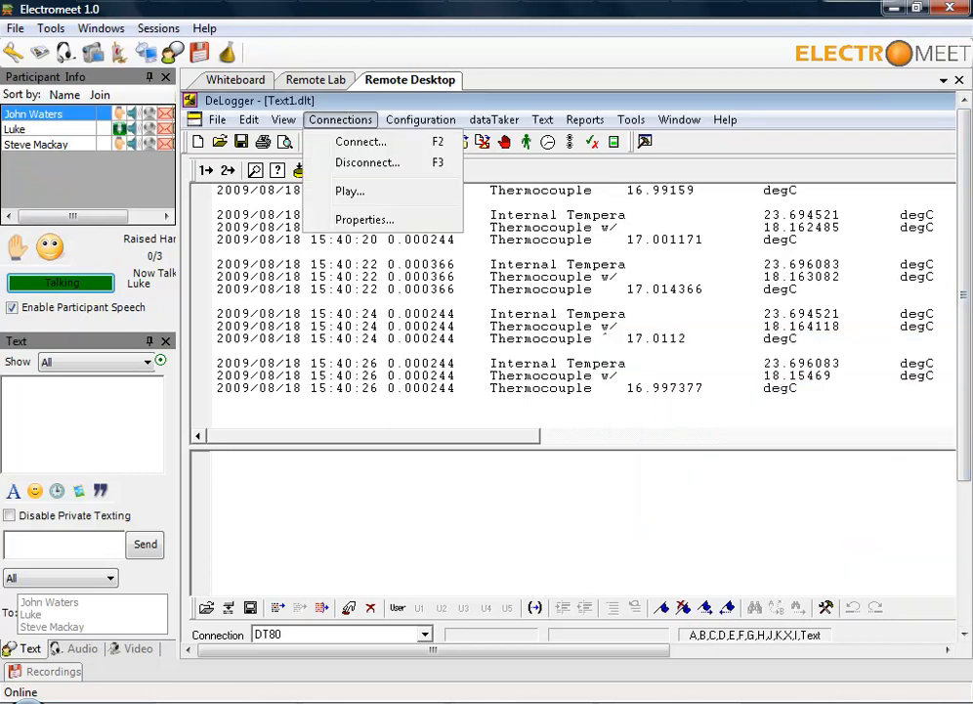
mouse_move(368, 162)
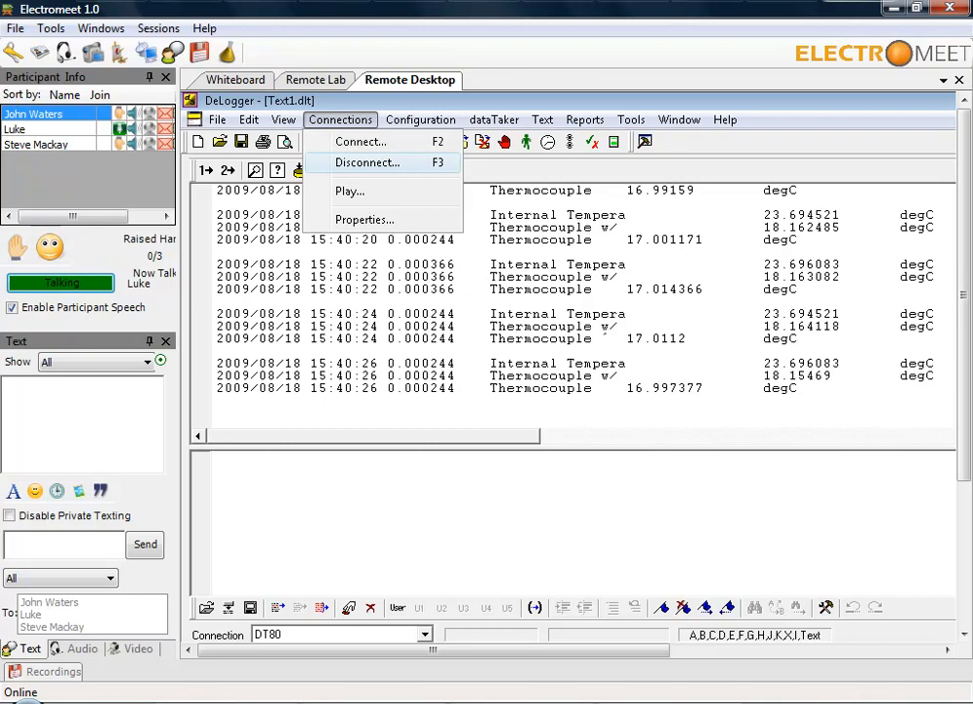
click(368, 162)
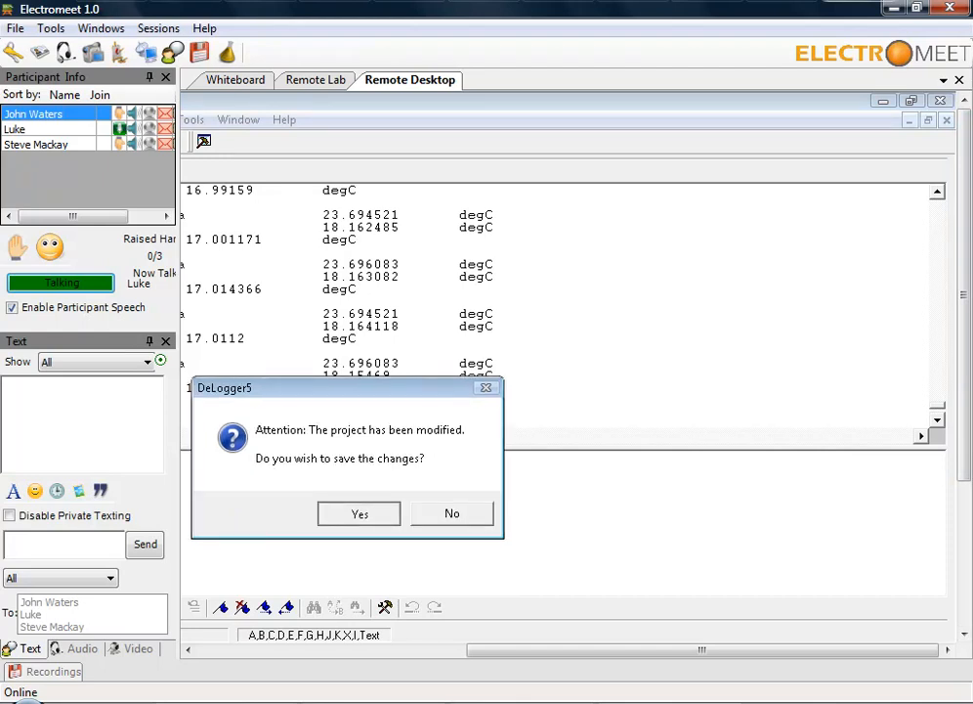
Step: Close the project without saving changes, returning to the bare remote Windows desktop
click(452, 512)
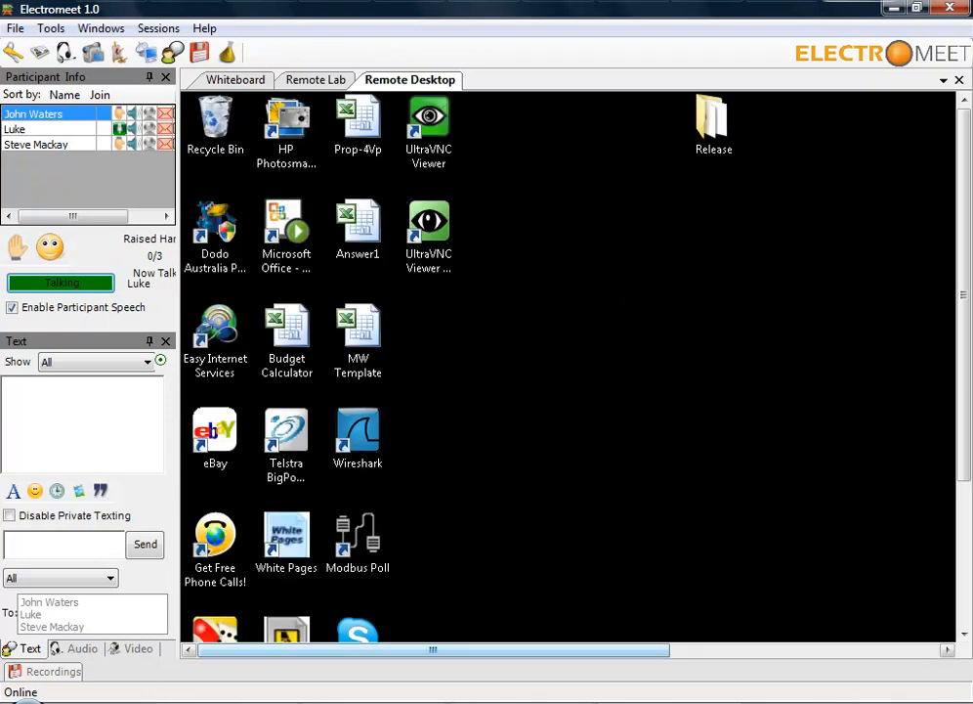
click(428, 223)
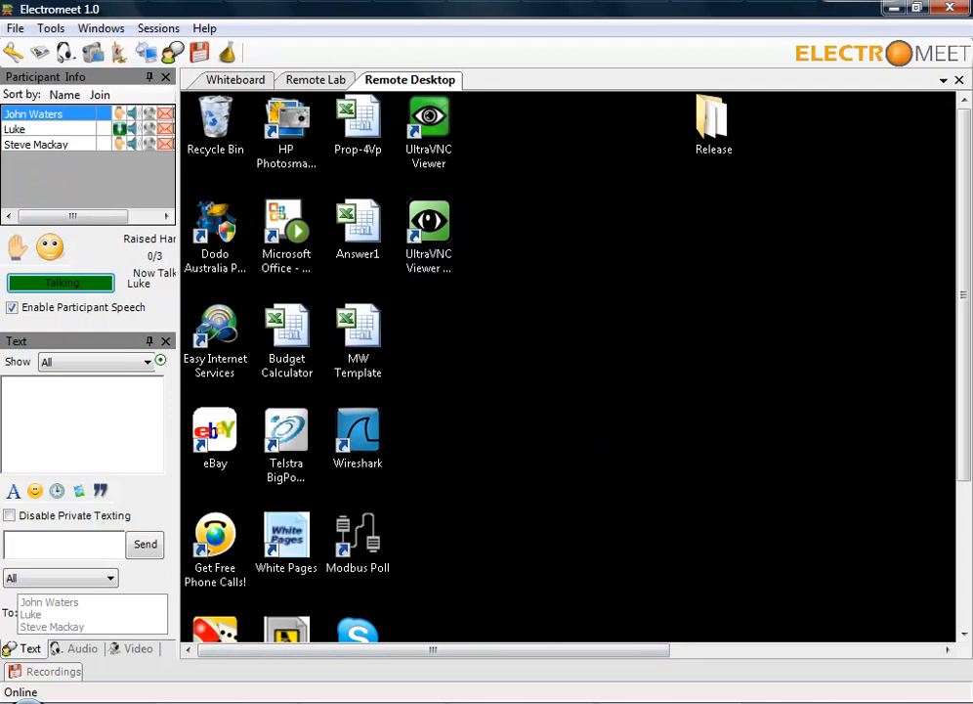
click(215, 333)
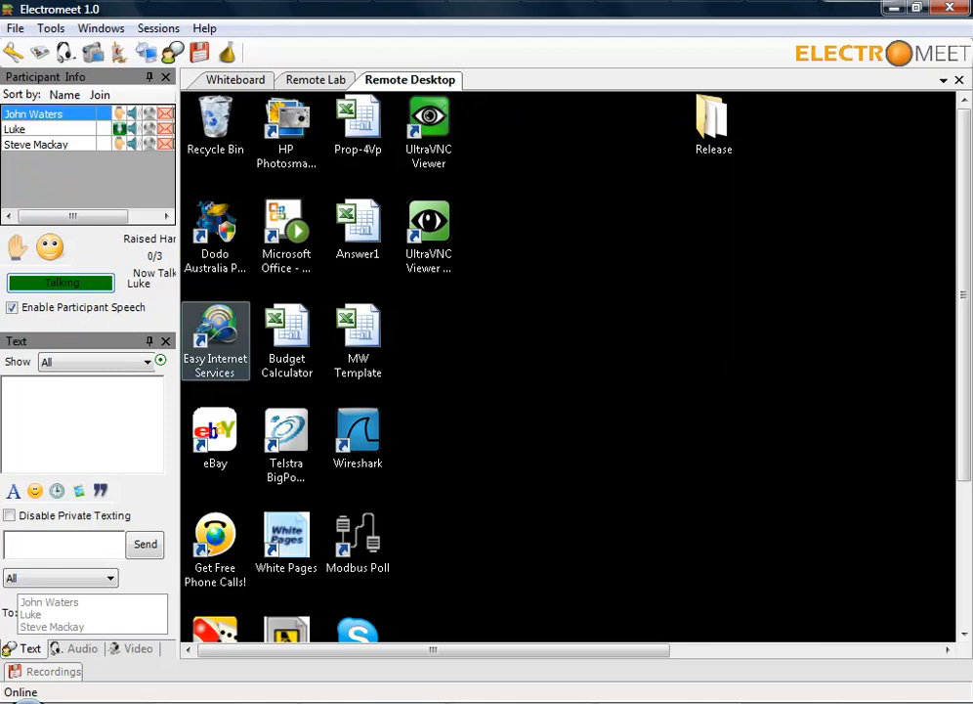
click(61, 281)
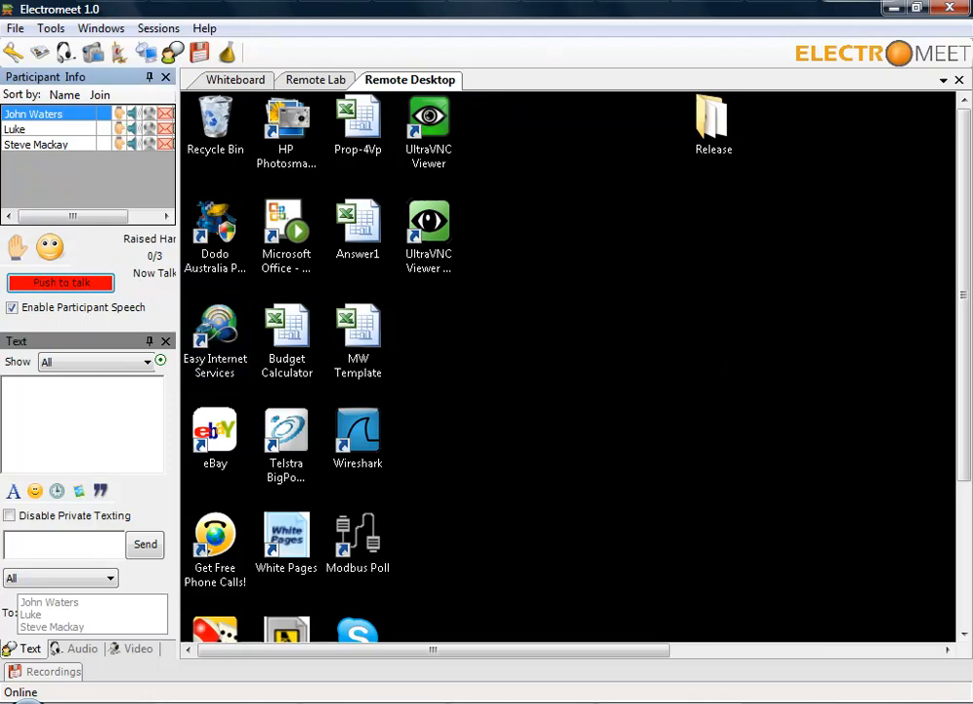